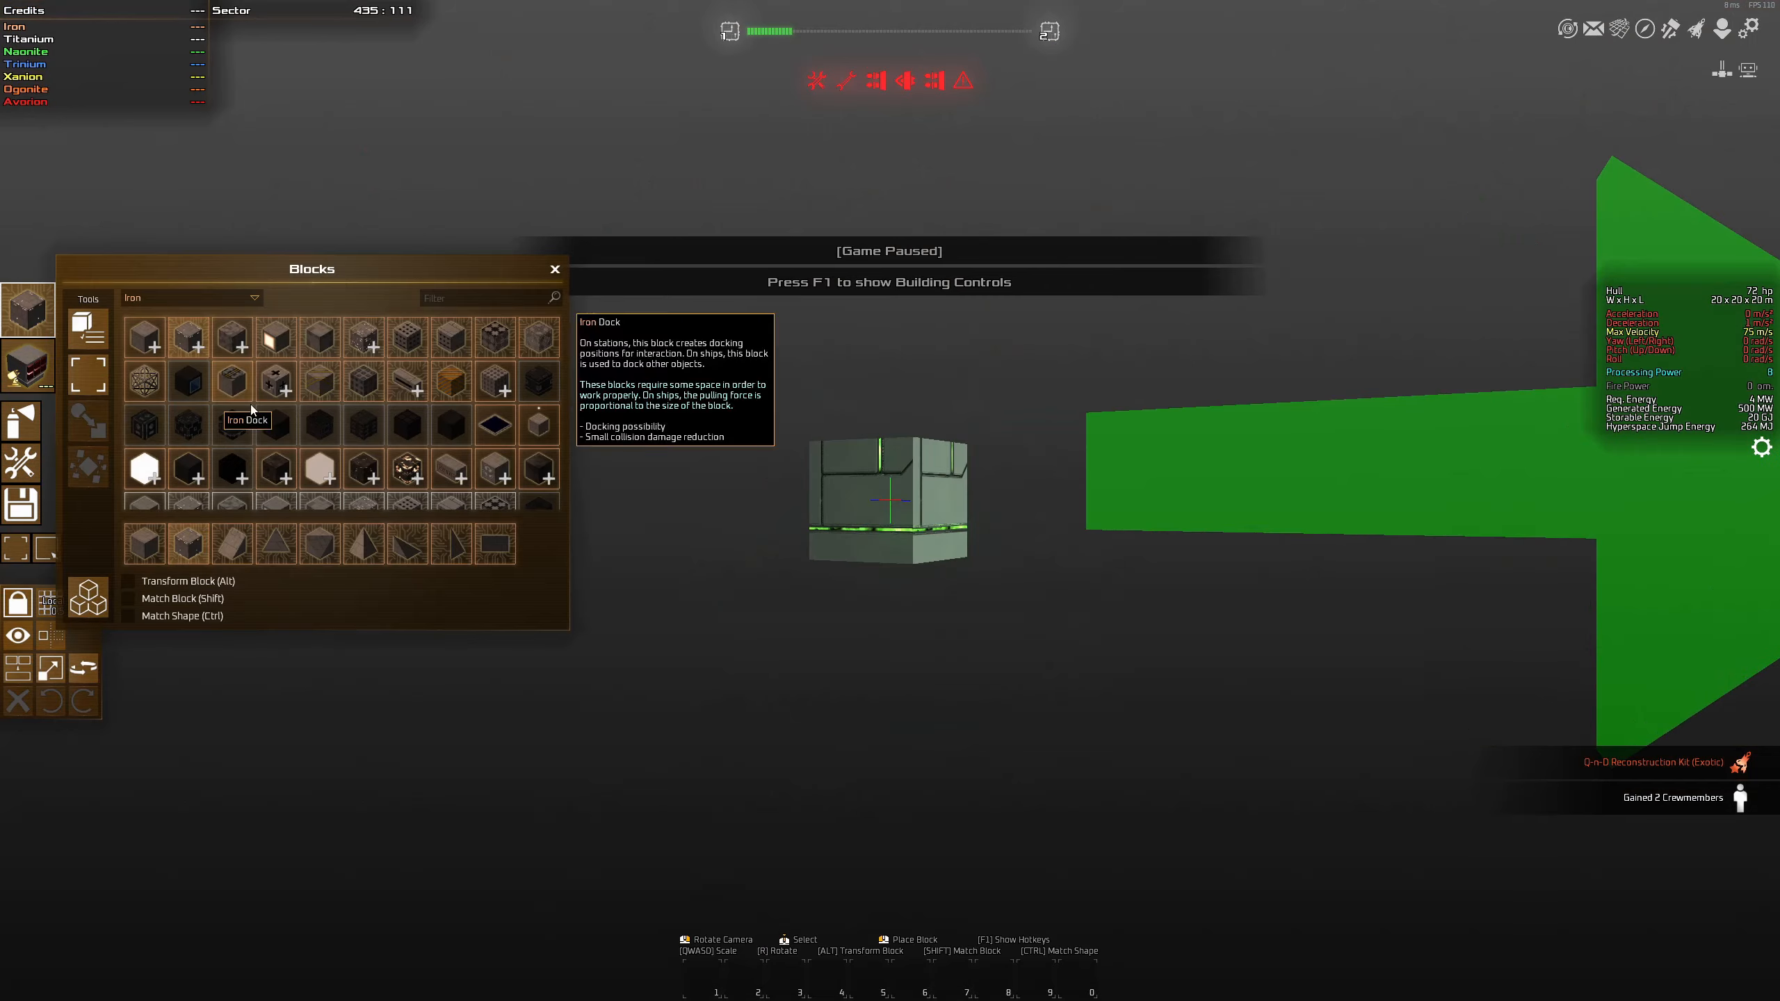
# Choose Iron as the building material in the Blocks panel
pyautogui.click(87, 595)
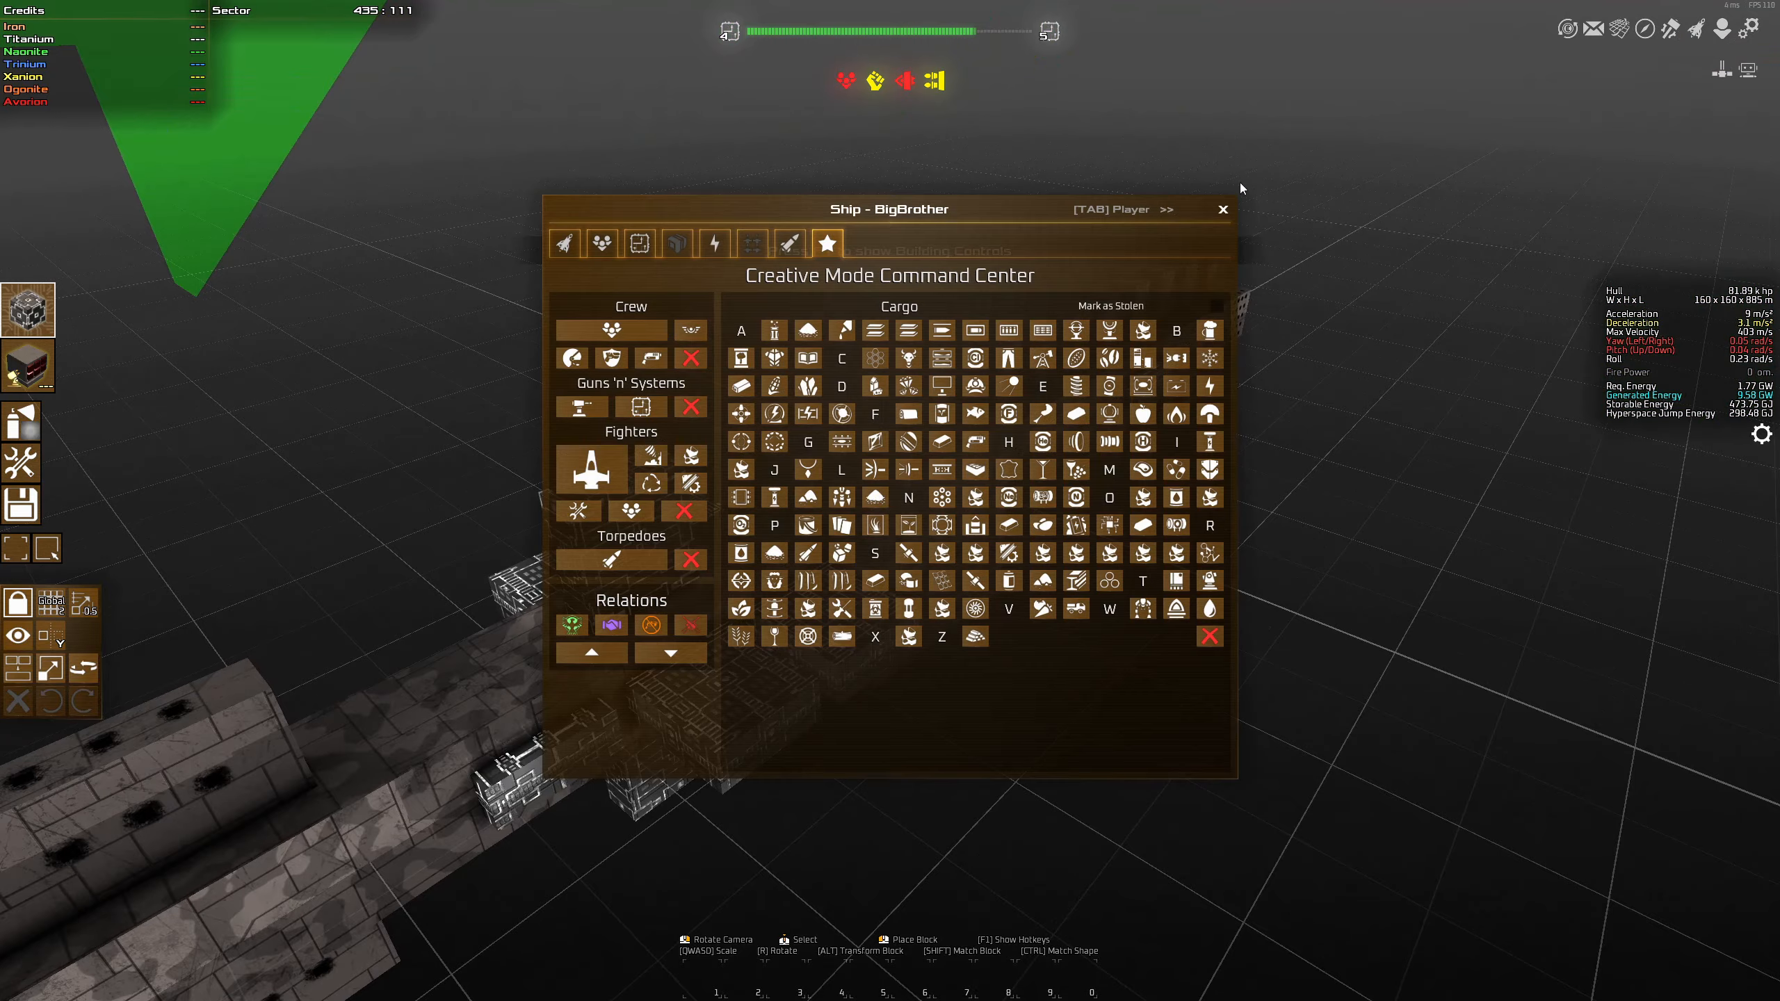
# Close the Ship window's creative command center to resume building
pyautogui.click(1223, 210)
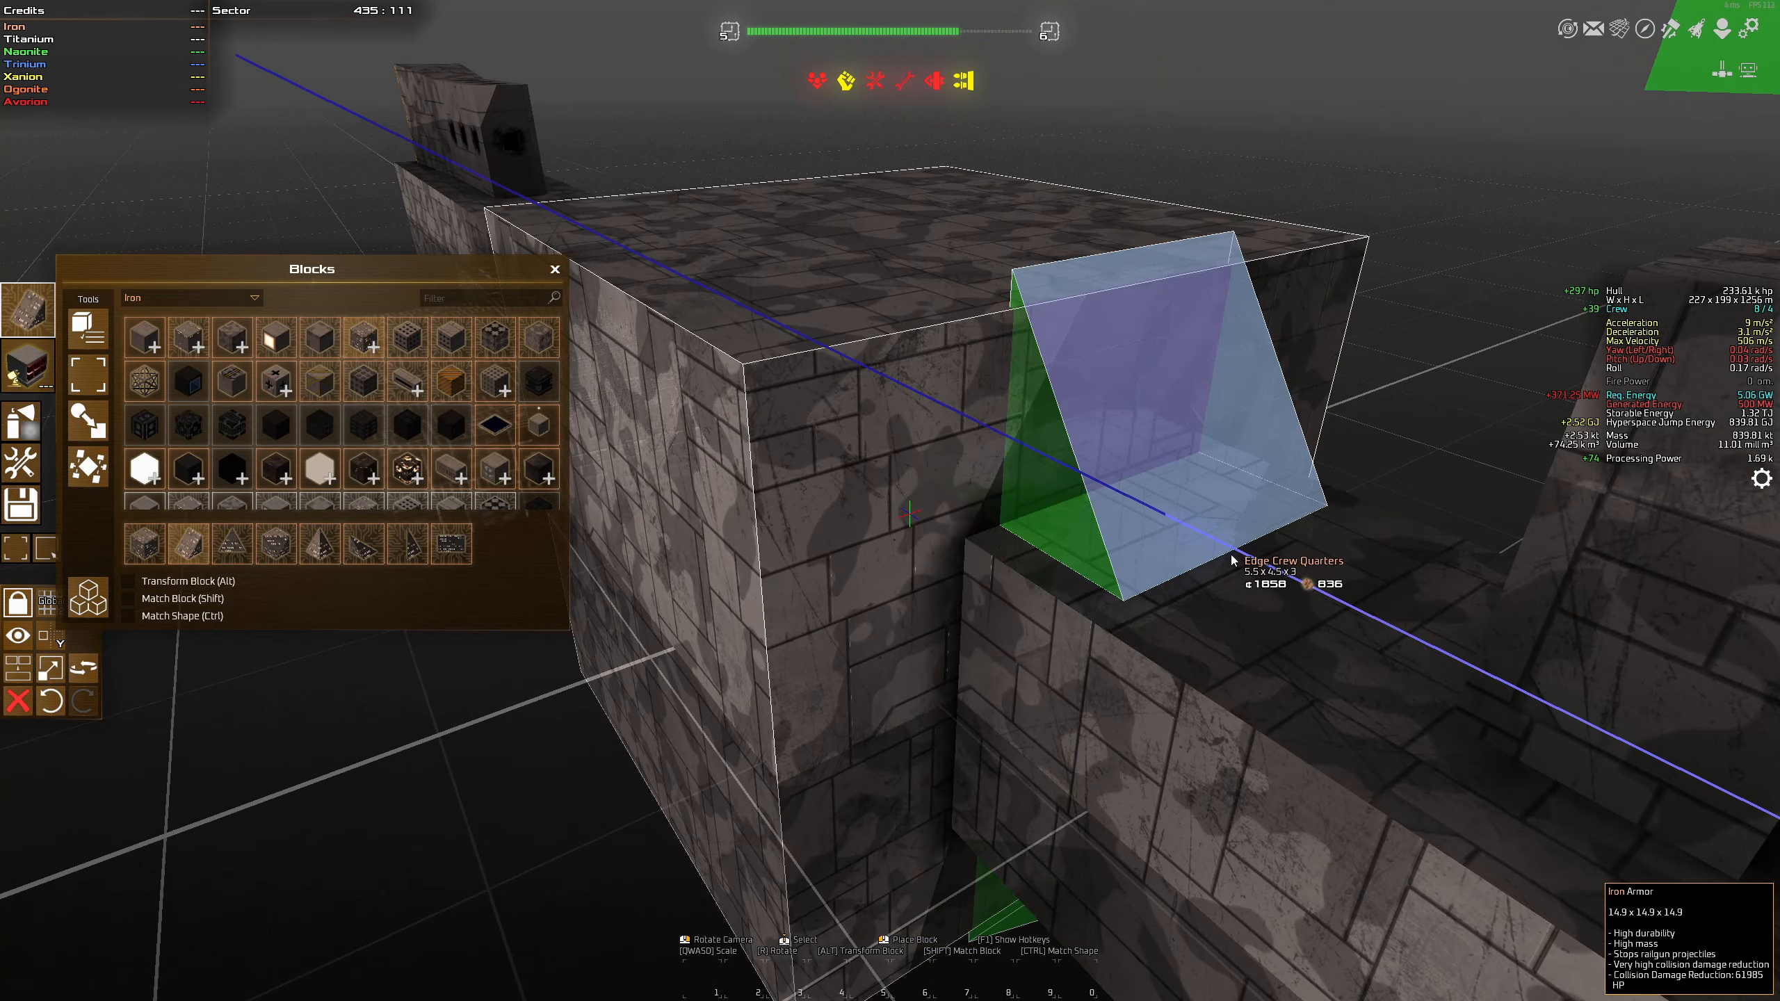
# Place another iron block onto the hull
pyautogui.click(554, 269)
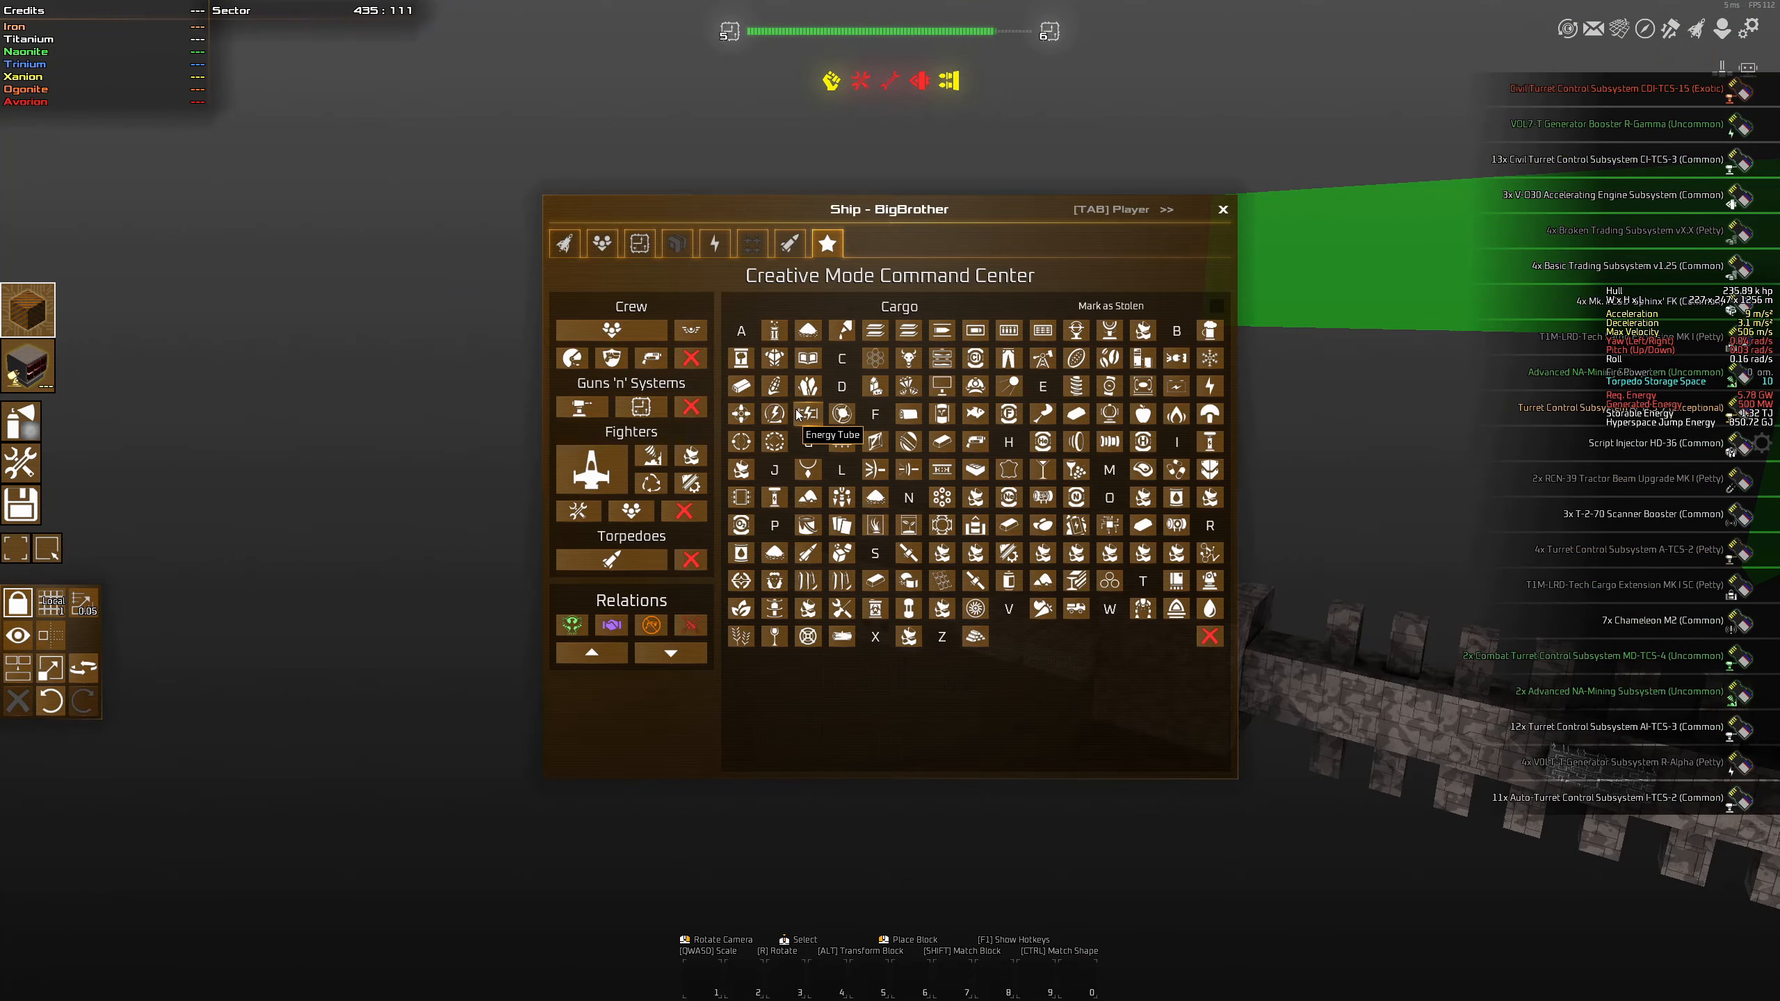
# Install a subsystem permanently in BigBrother's subsystem slots
pyautogui.click(639, 242)
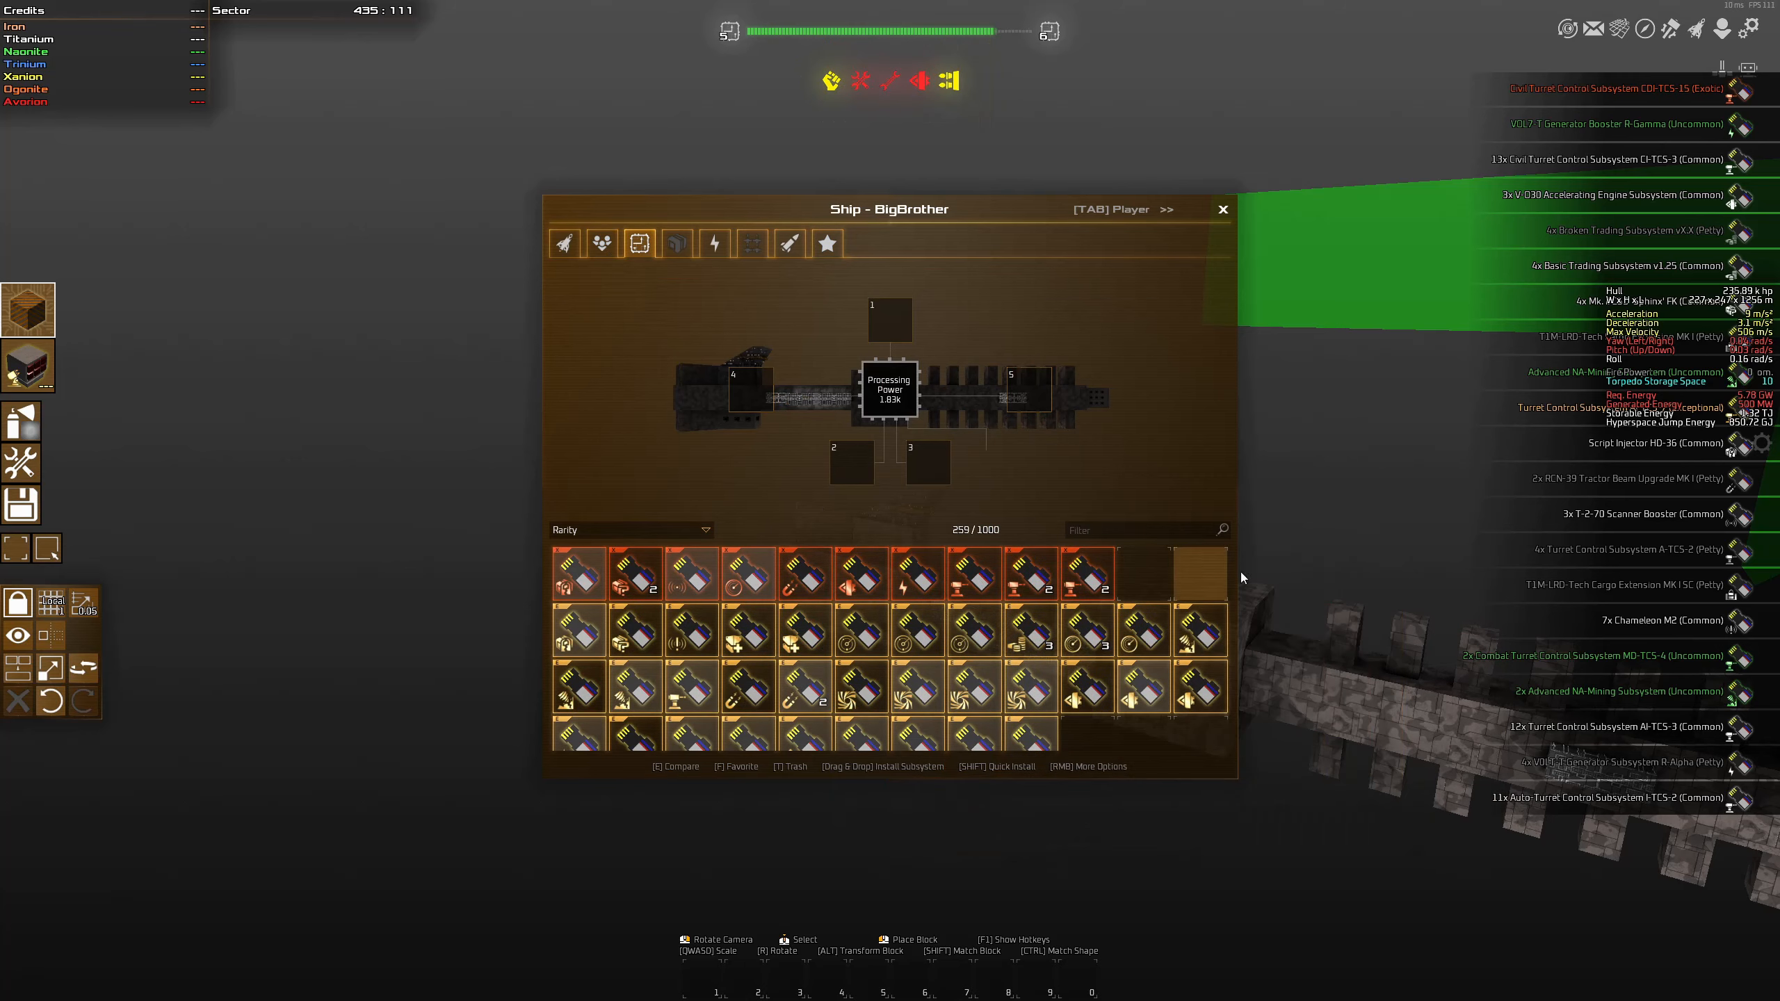
pyautogui.click(1030, 701)
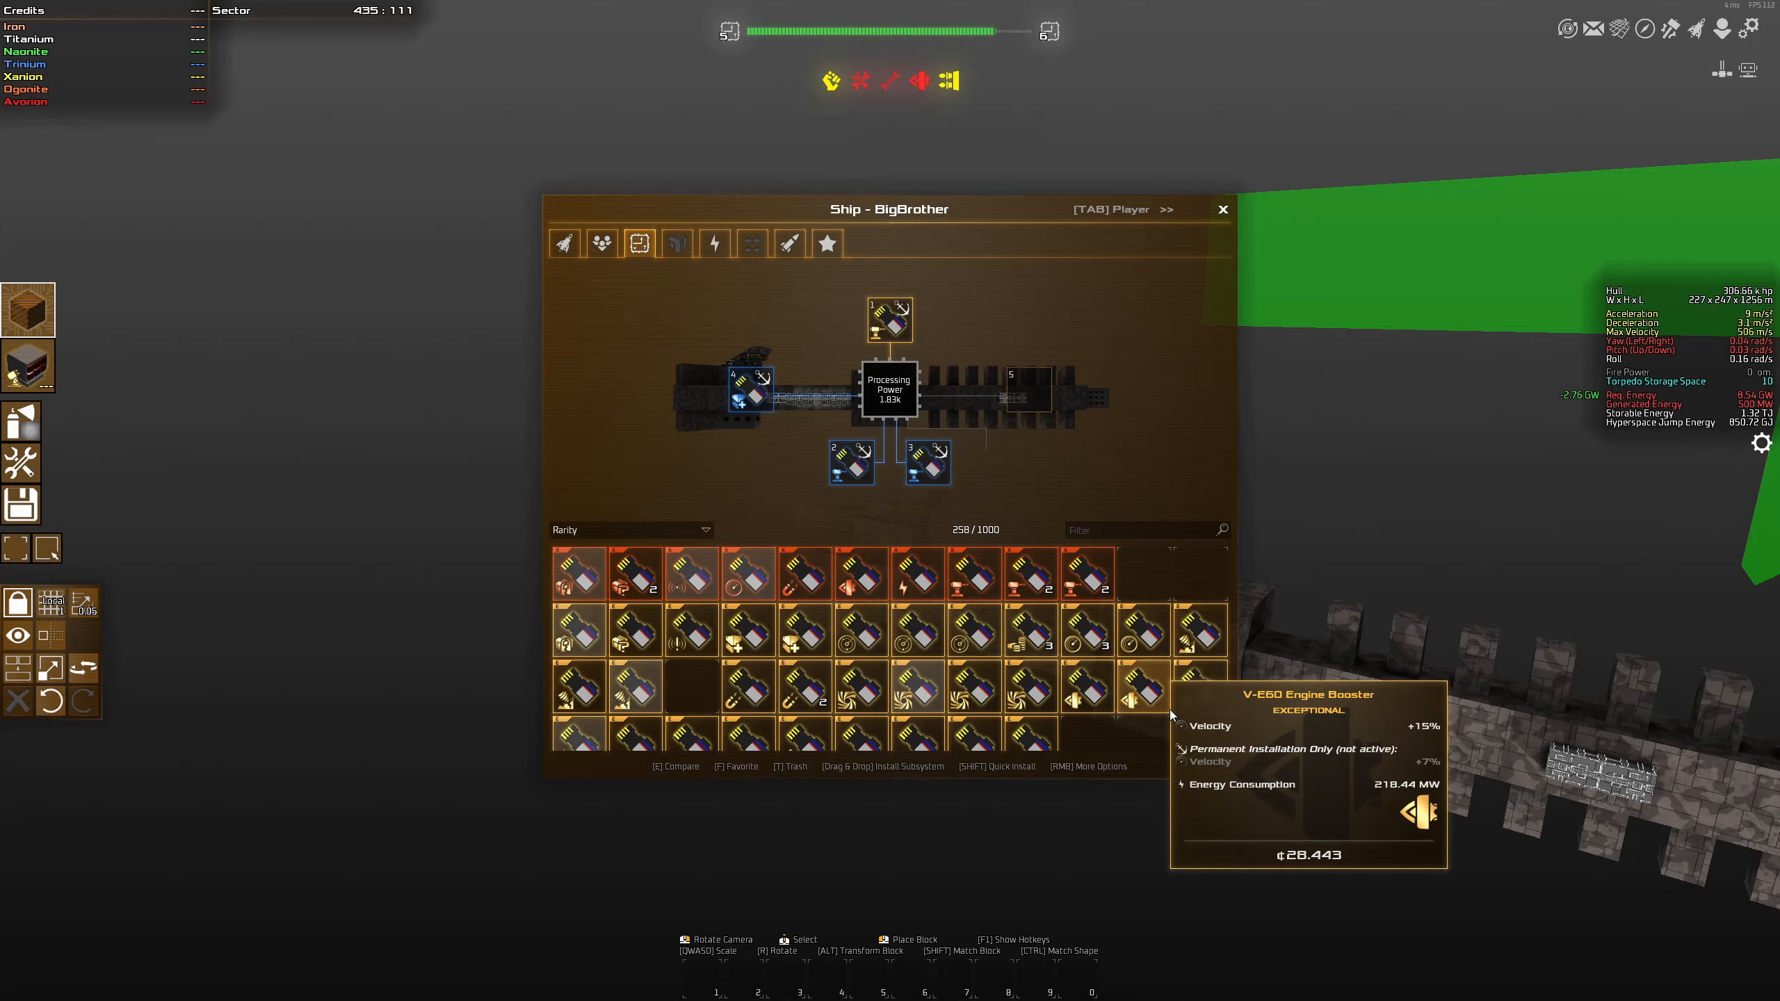
pyautogui.moveTo(698, 694)
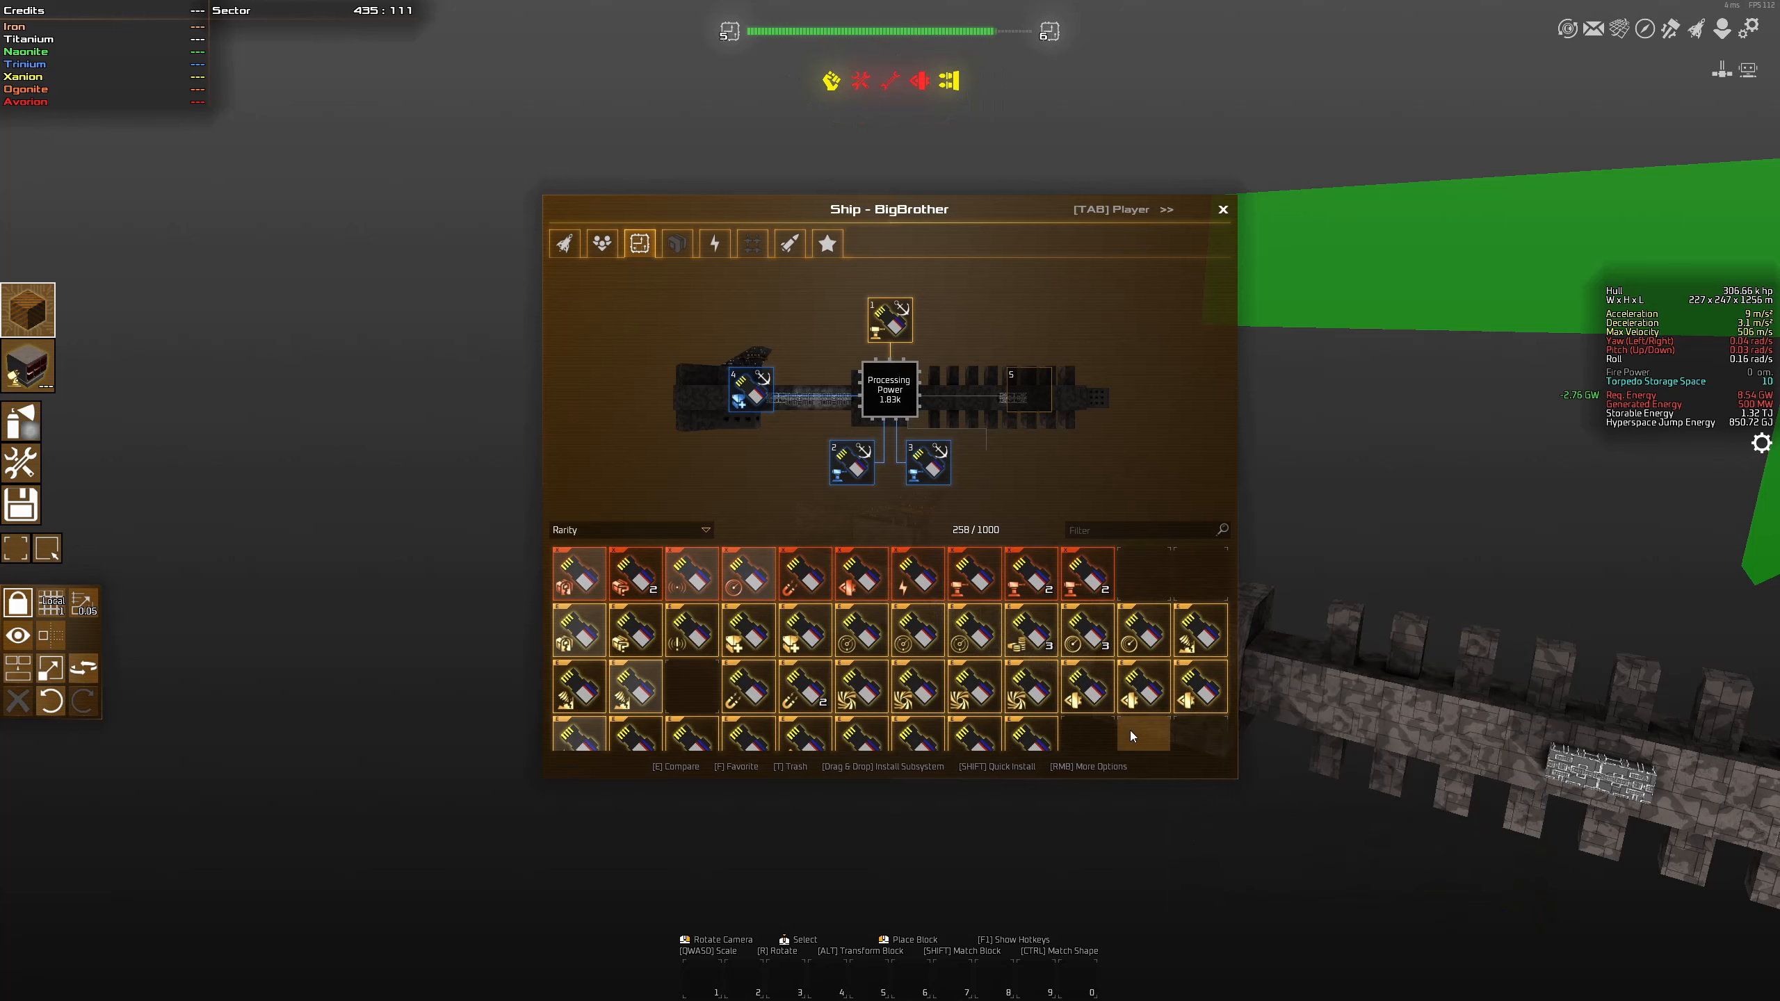
pyautogui.moveTo(863, 573)
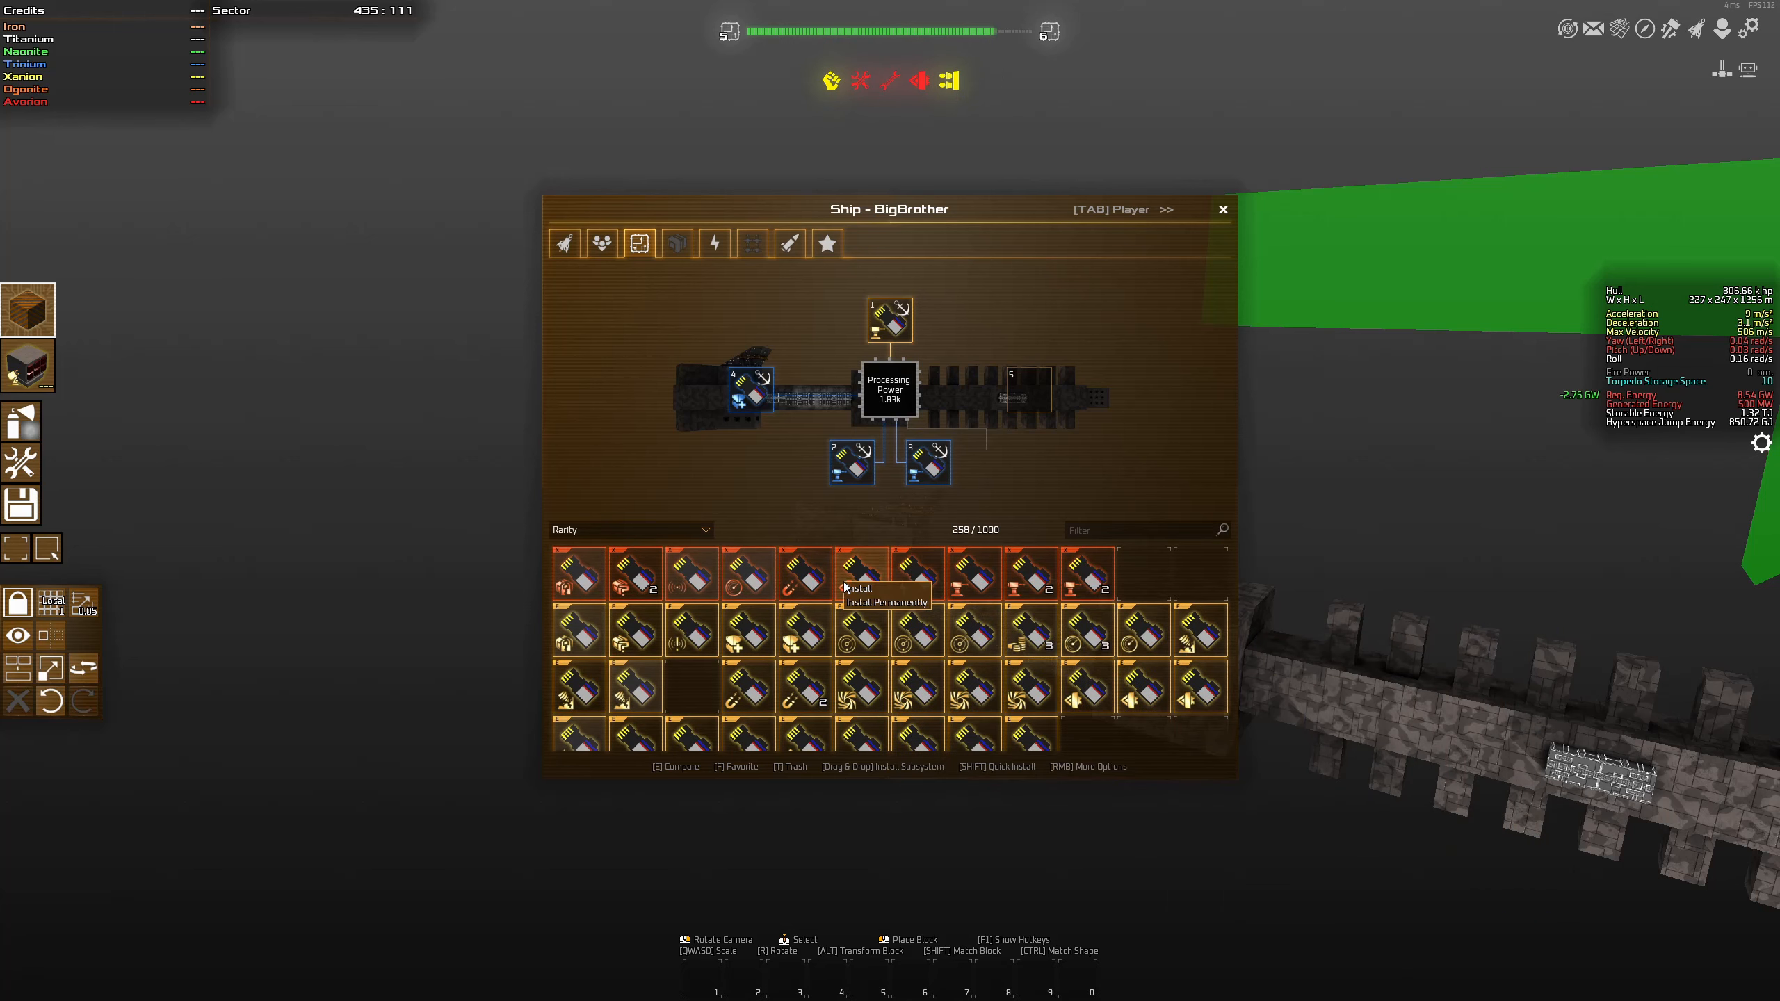
pyautogui.click(826, 242)
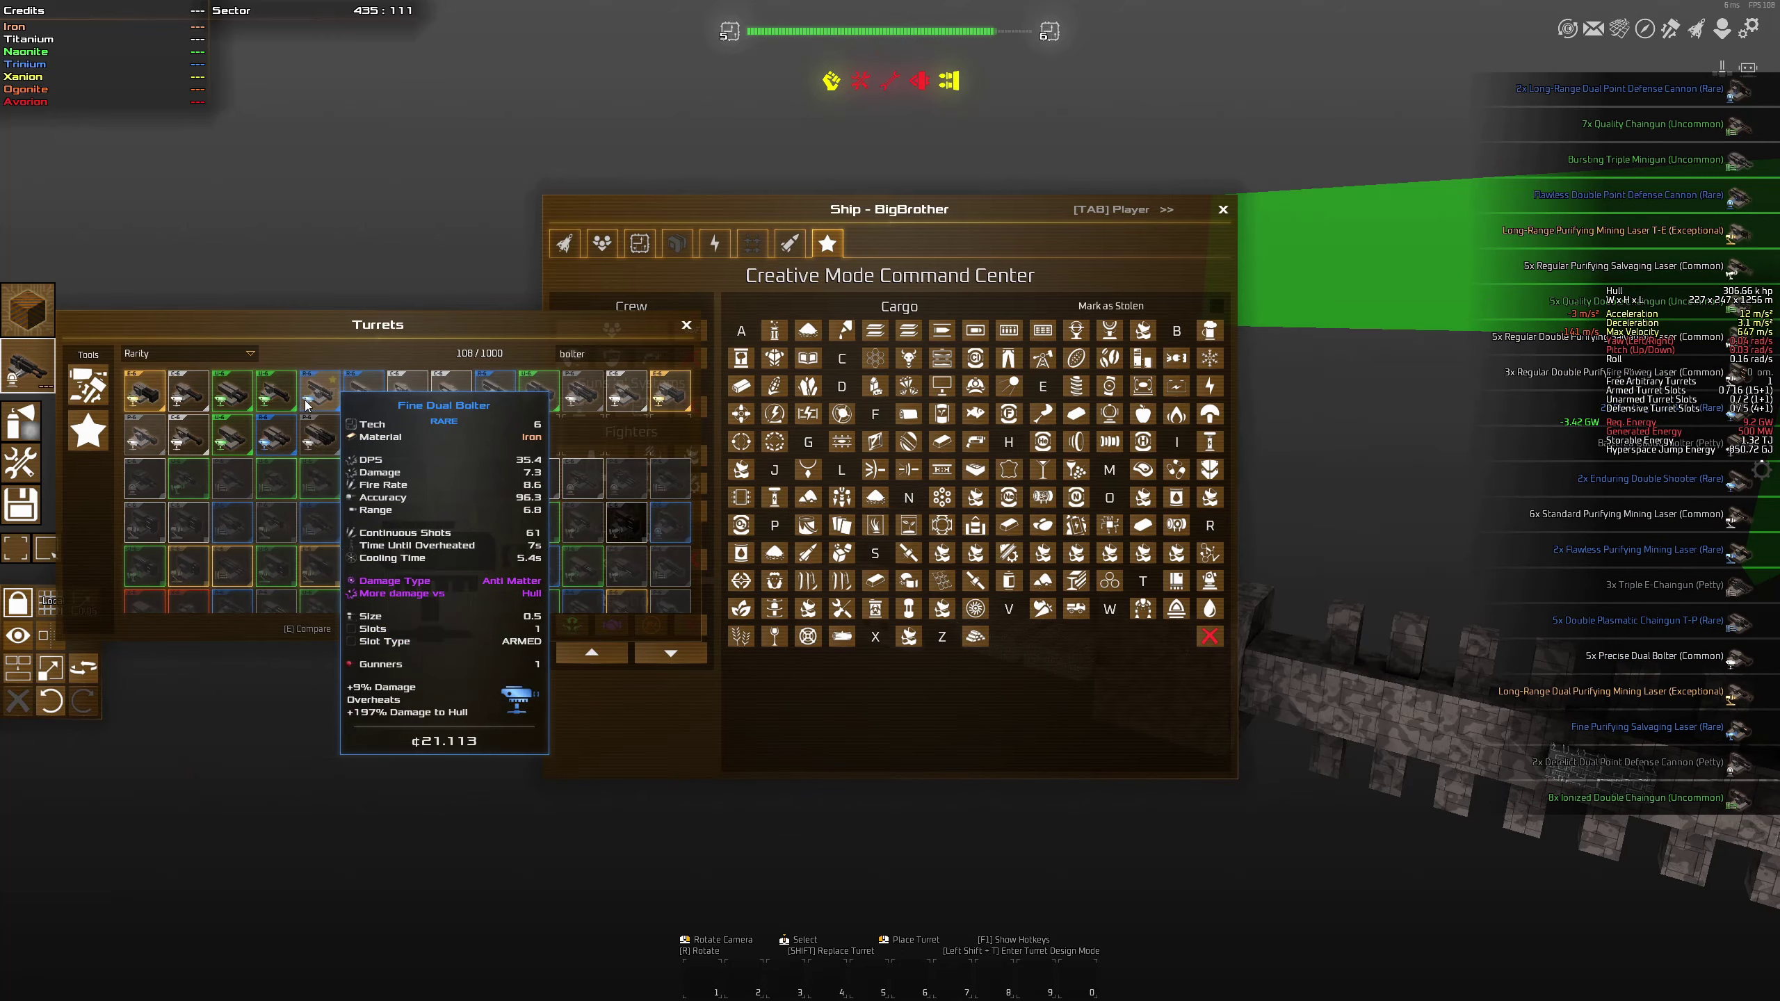
# Mount Fine Dual Bolter turrets on the hull and open the player overview
pyautogui.click(1222, 210)
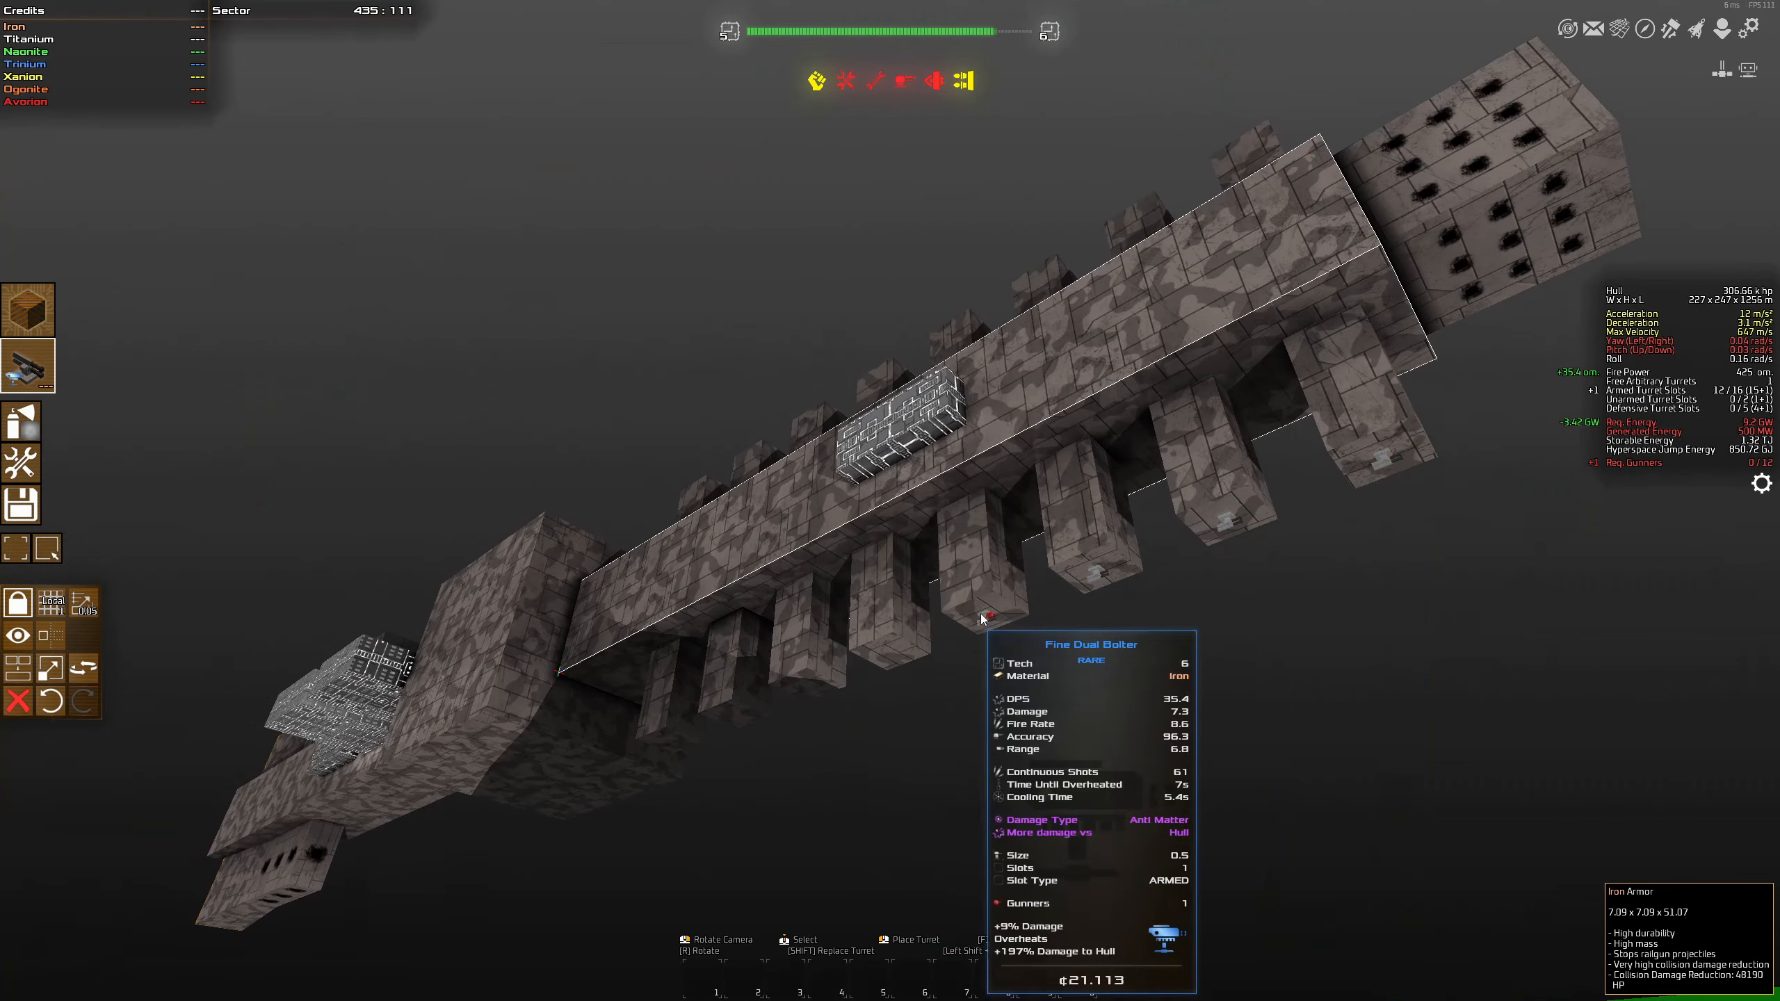
pyautogui.press('tab')
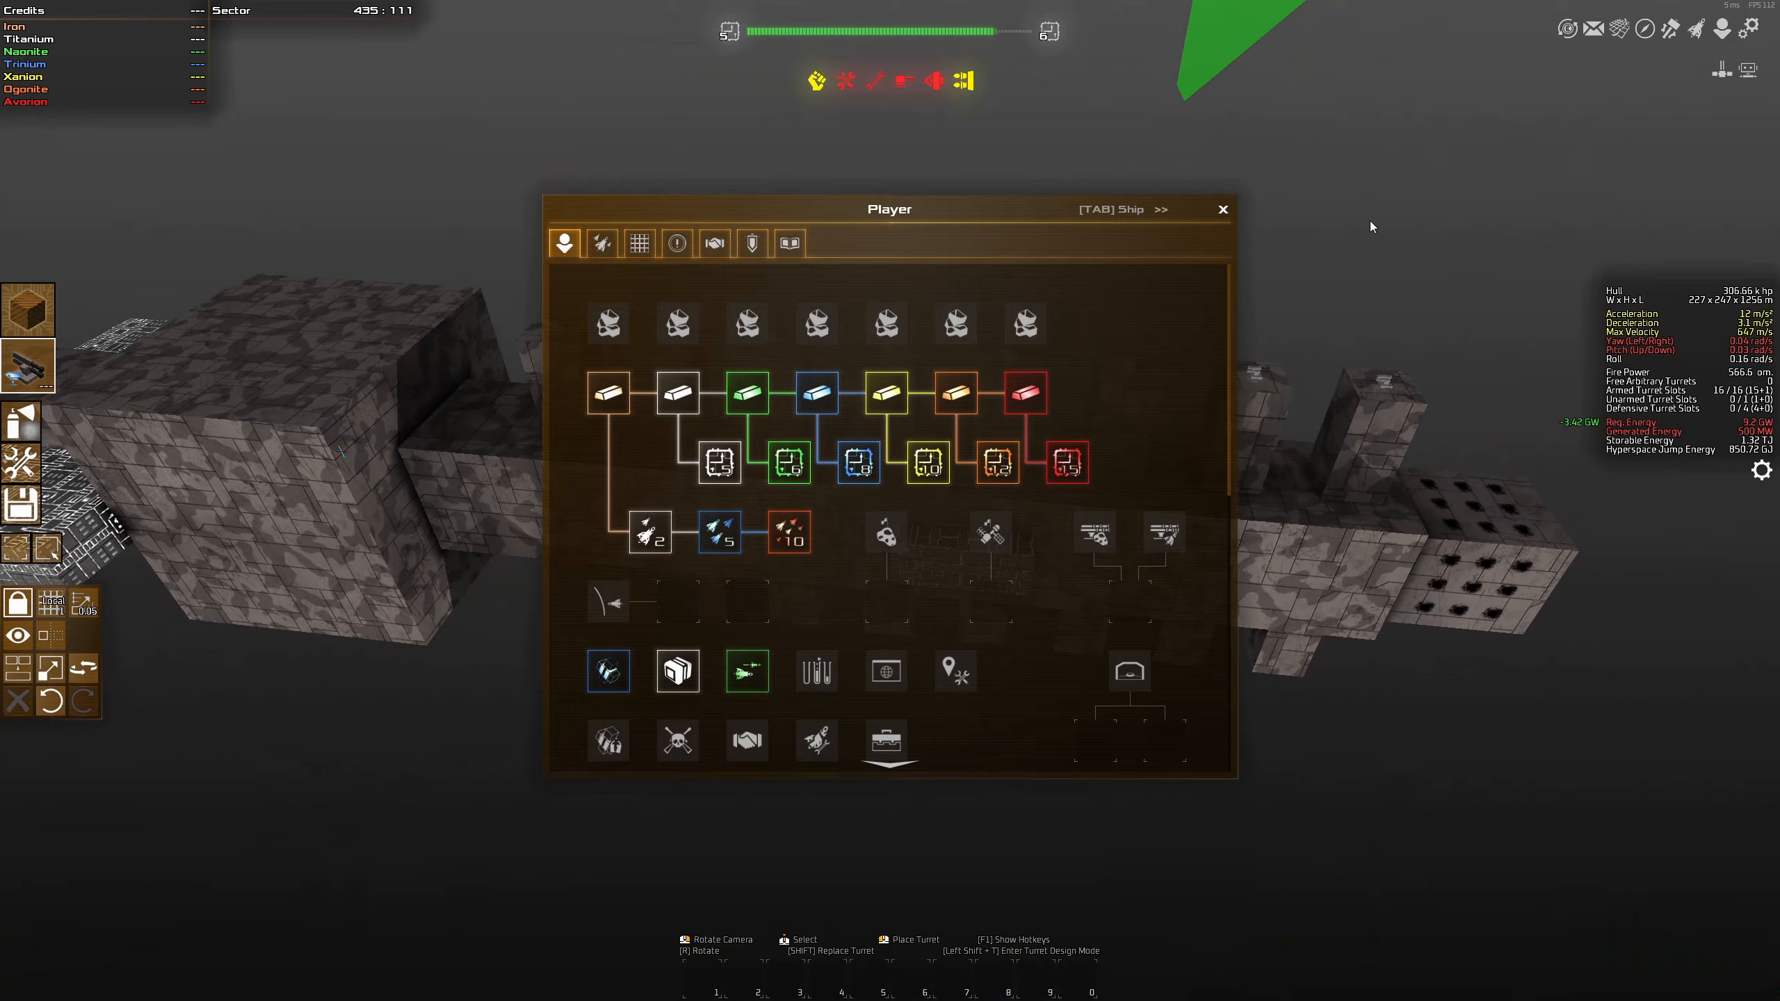
# Close the Player overview window
pyautogui.click(1222, 208)
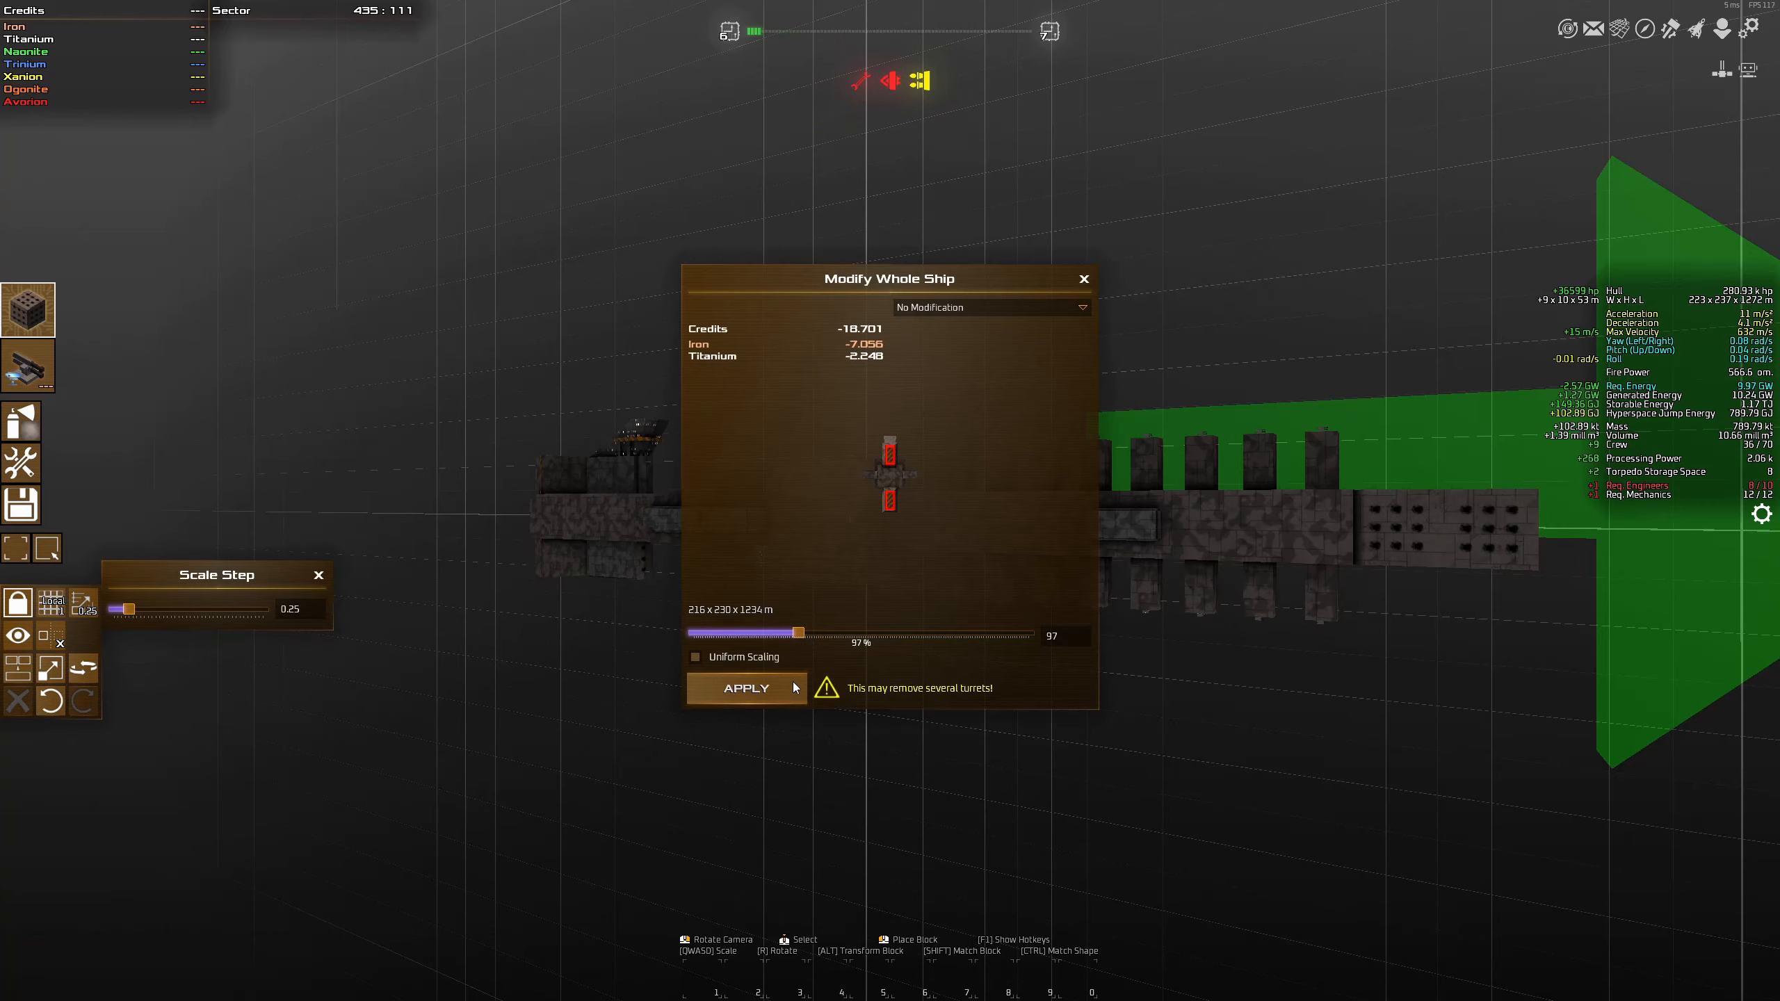
# Apply the 97% ship scaling and take the 67,000-credit reward attachments
pyautogui.click(744, 688)
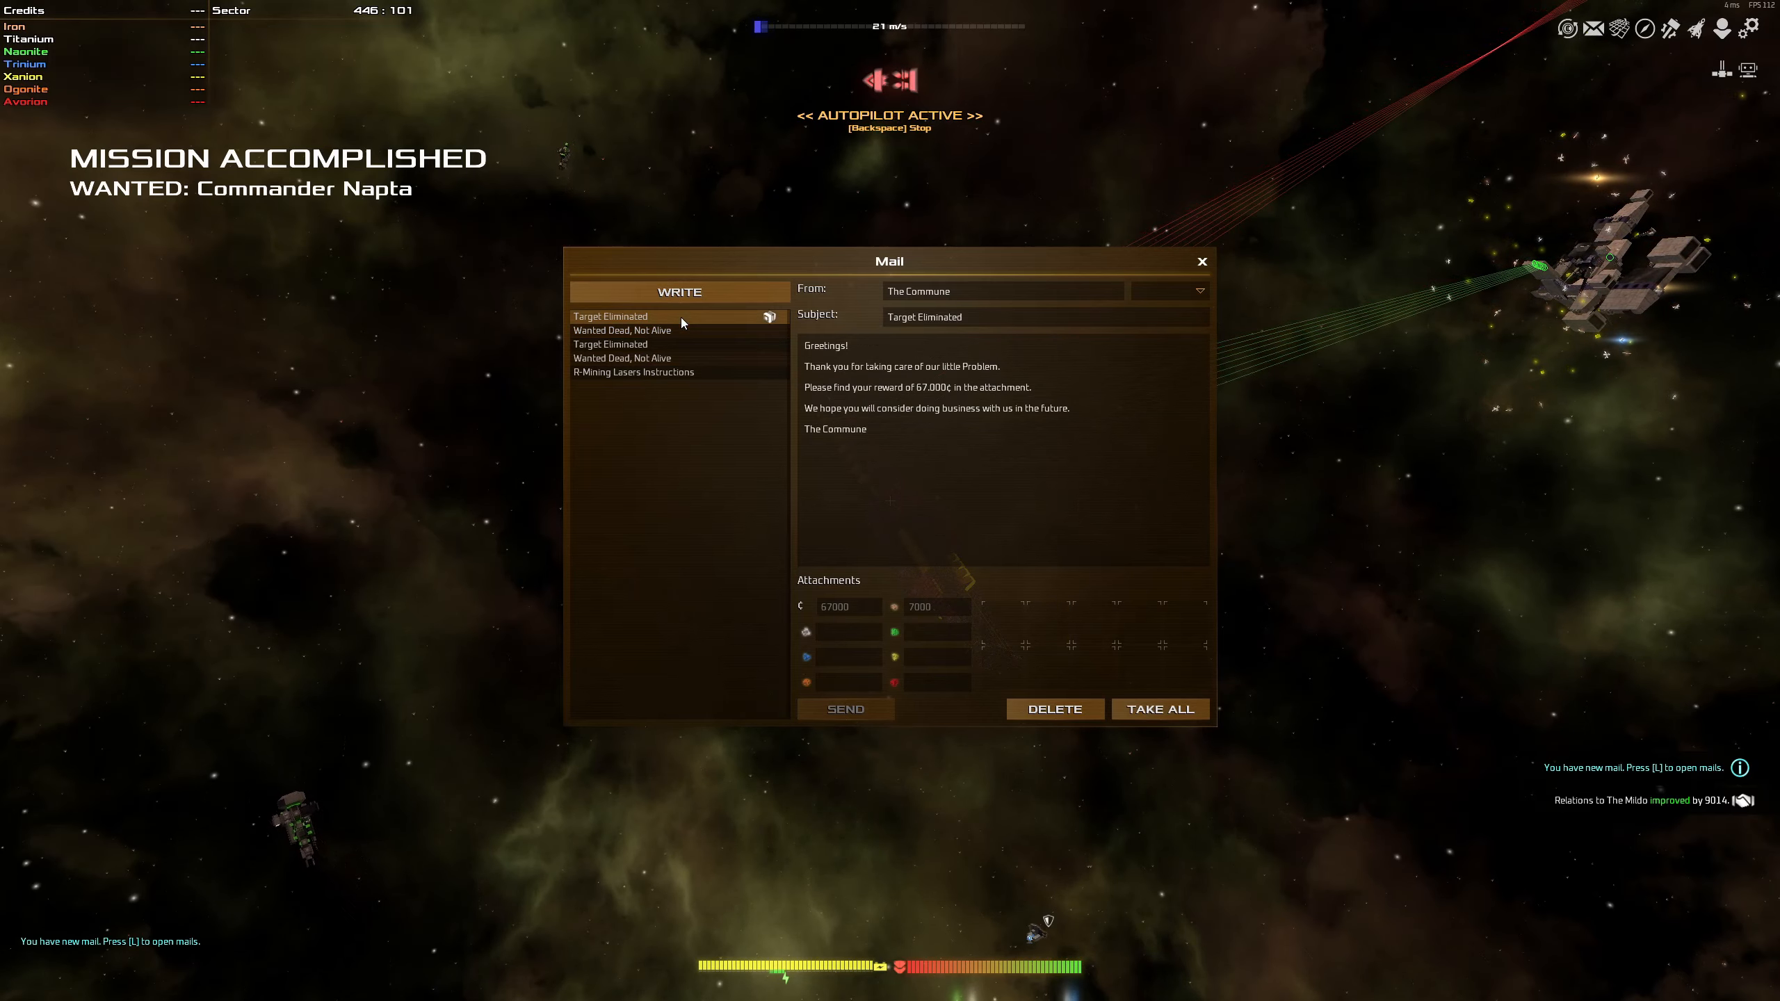
pyautogui.click(1159, 708)
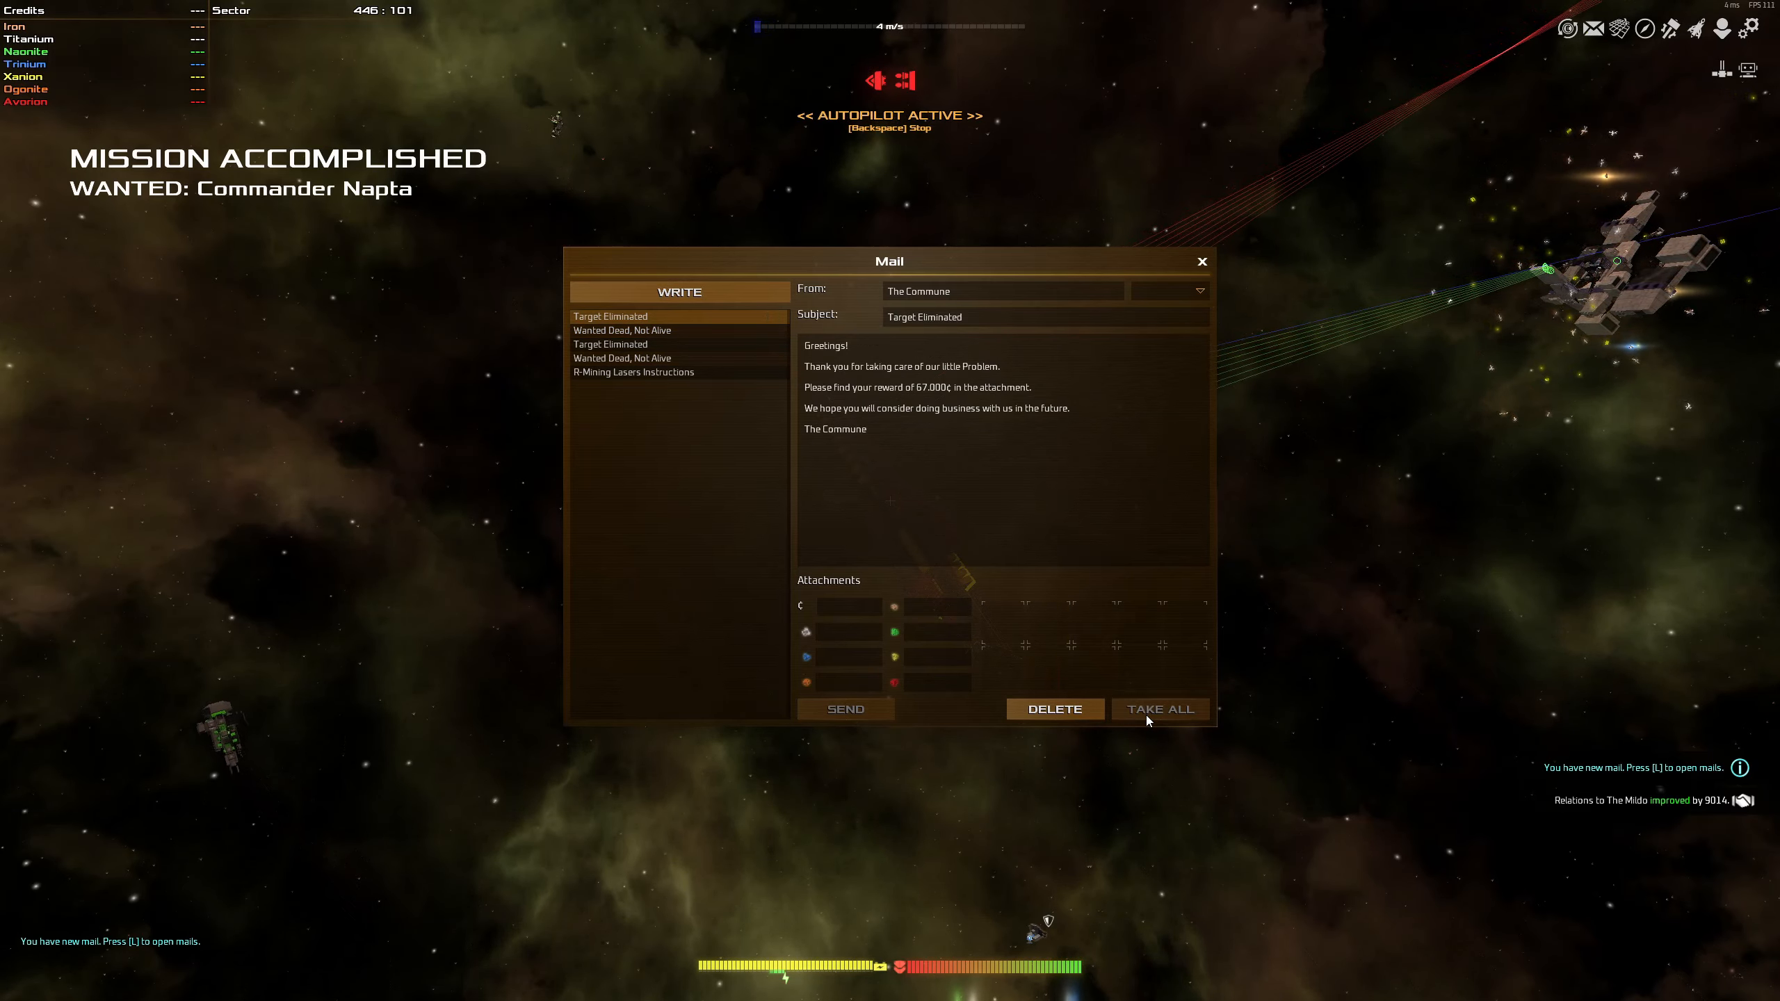